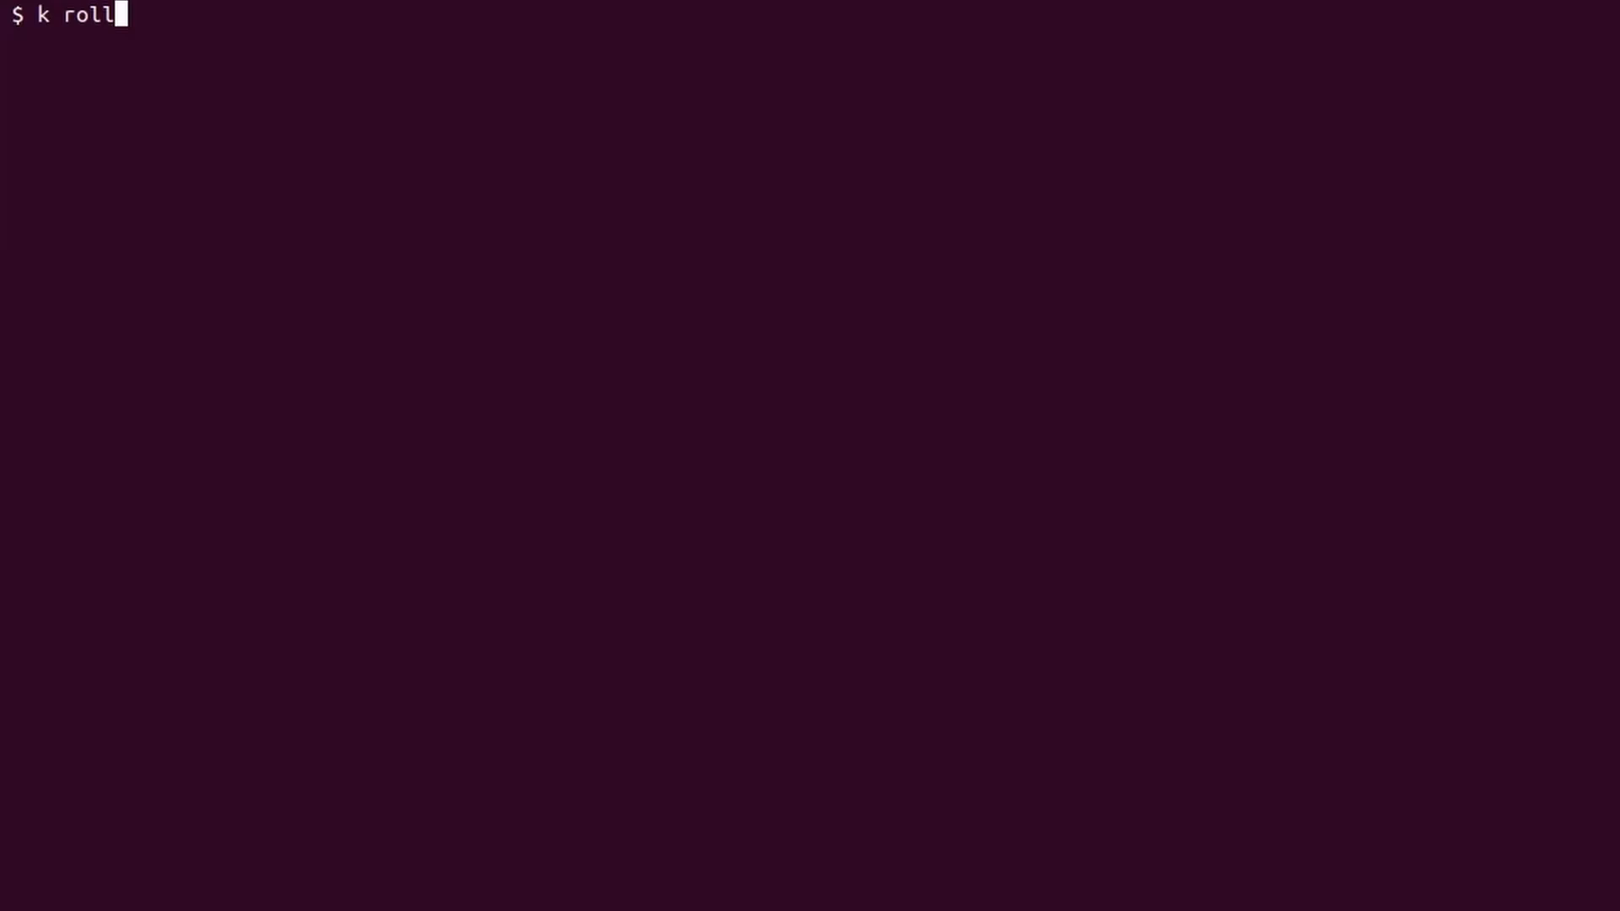
# Show the rollout history of deployment 'sample' and recall the annotate command from history
pyautogui.write('out history')
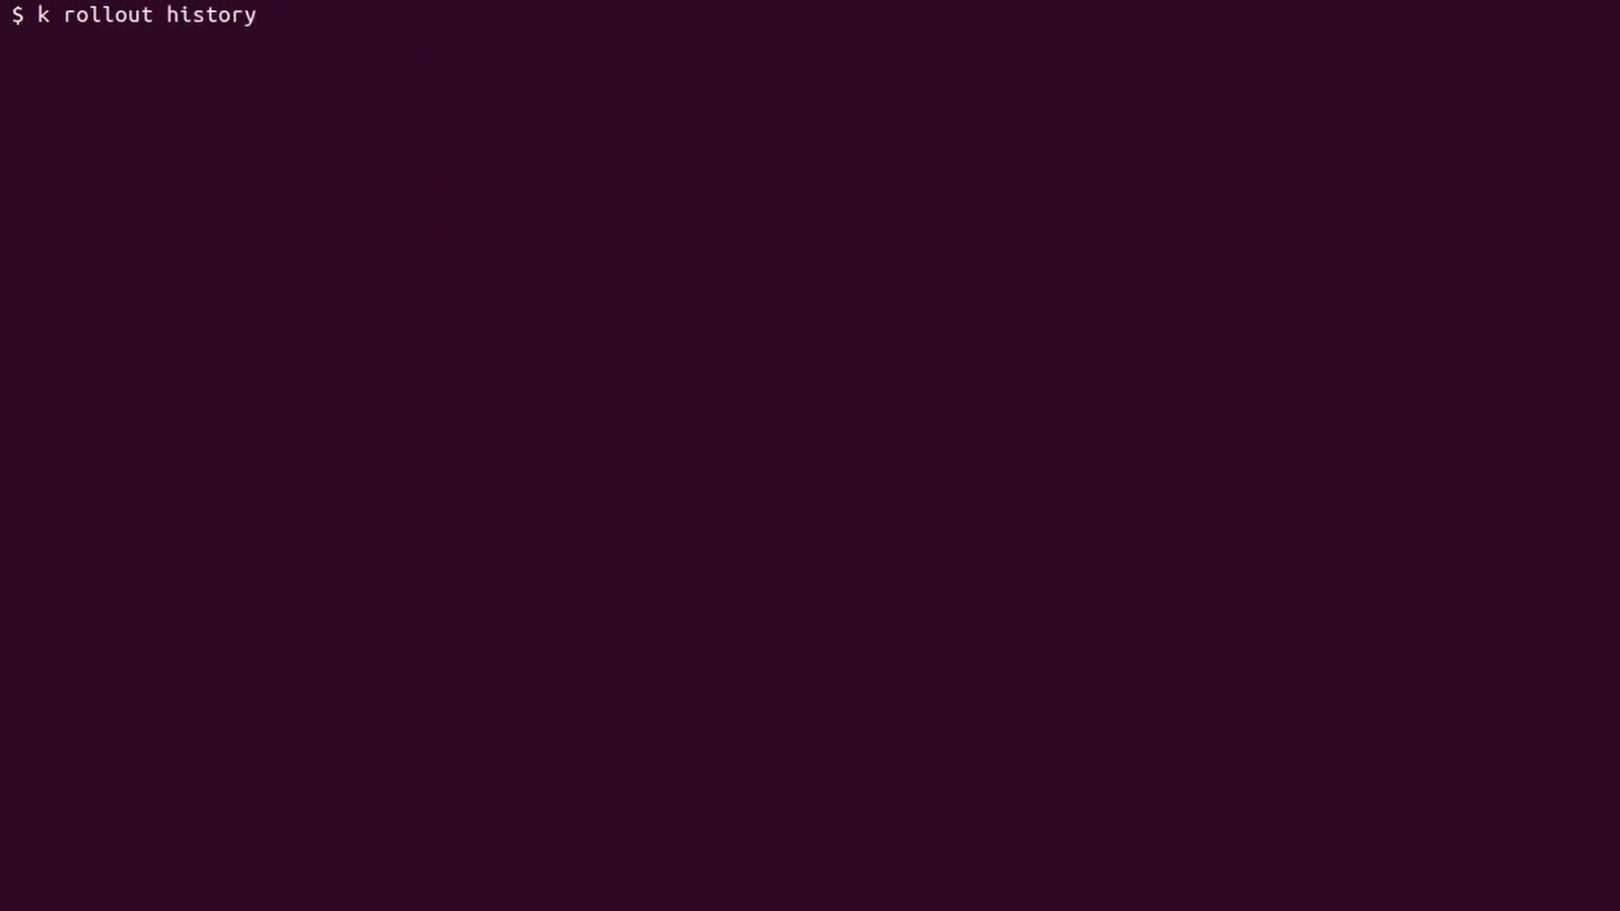
pyautogui.write('deployment sample')
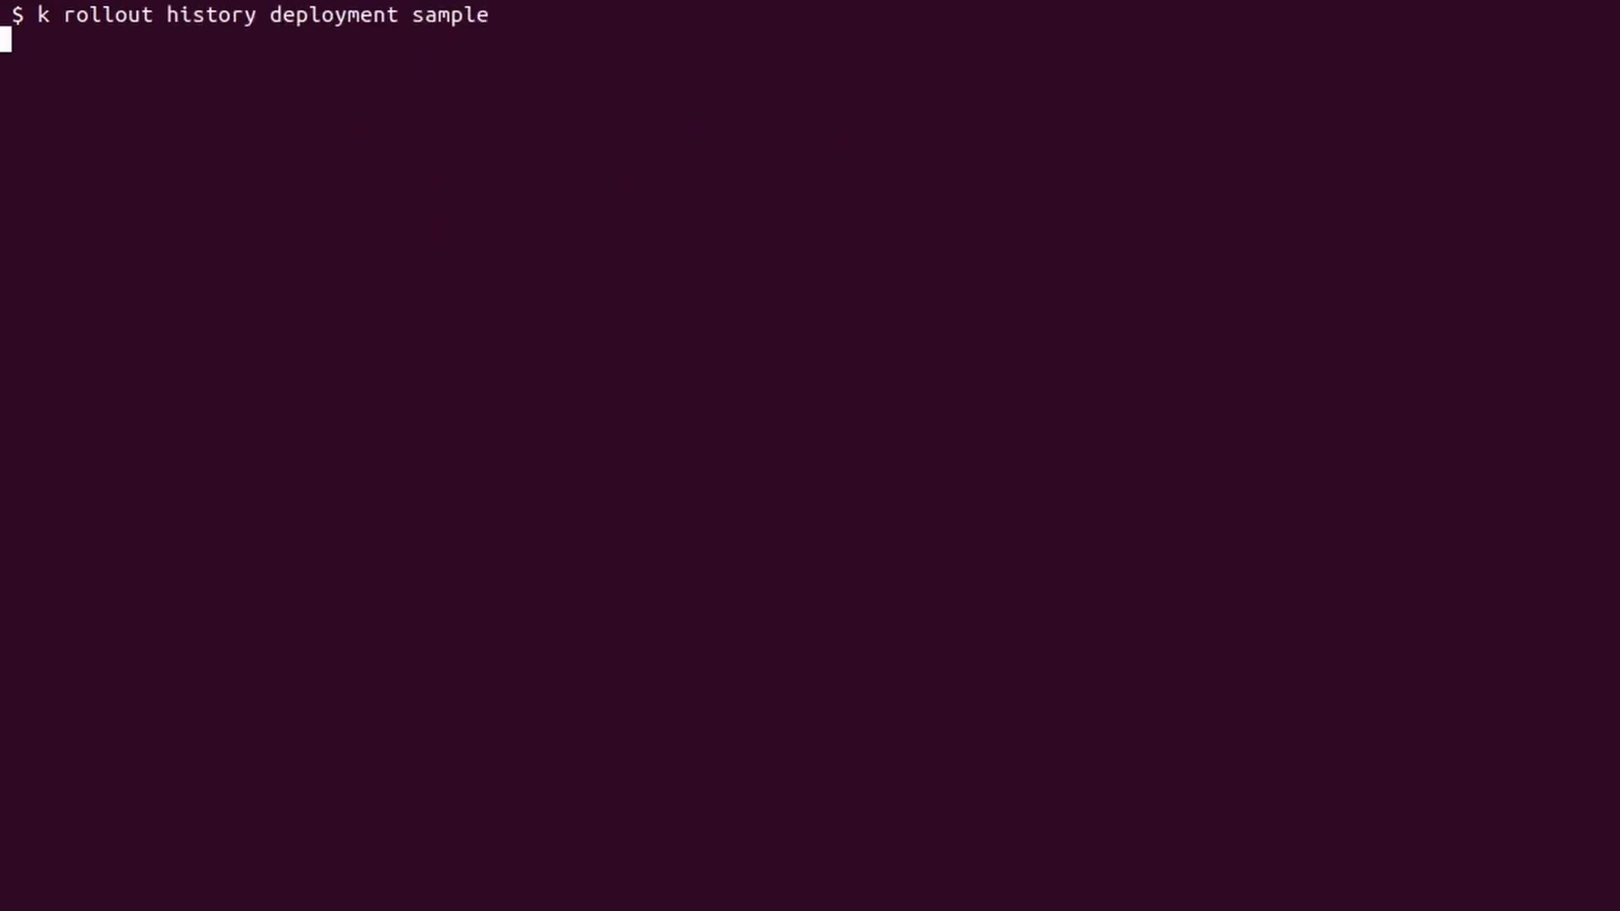
pyautogui.press('Return')
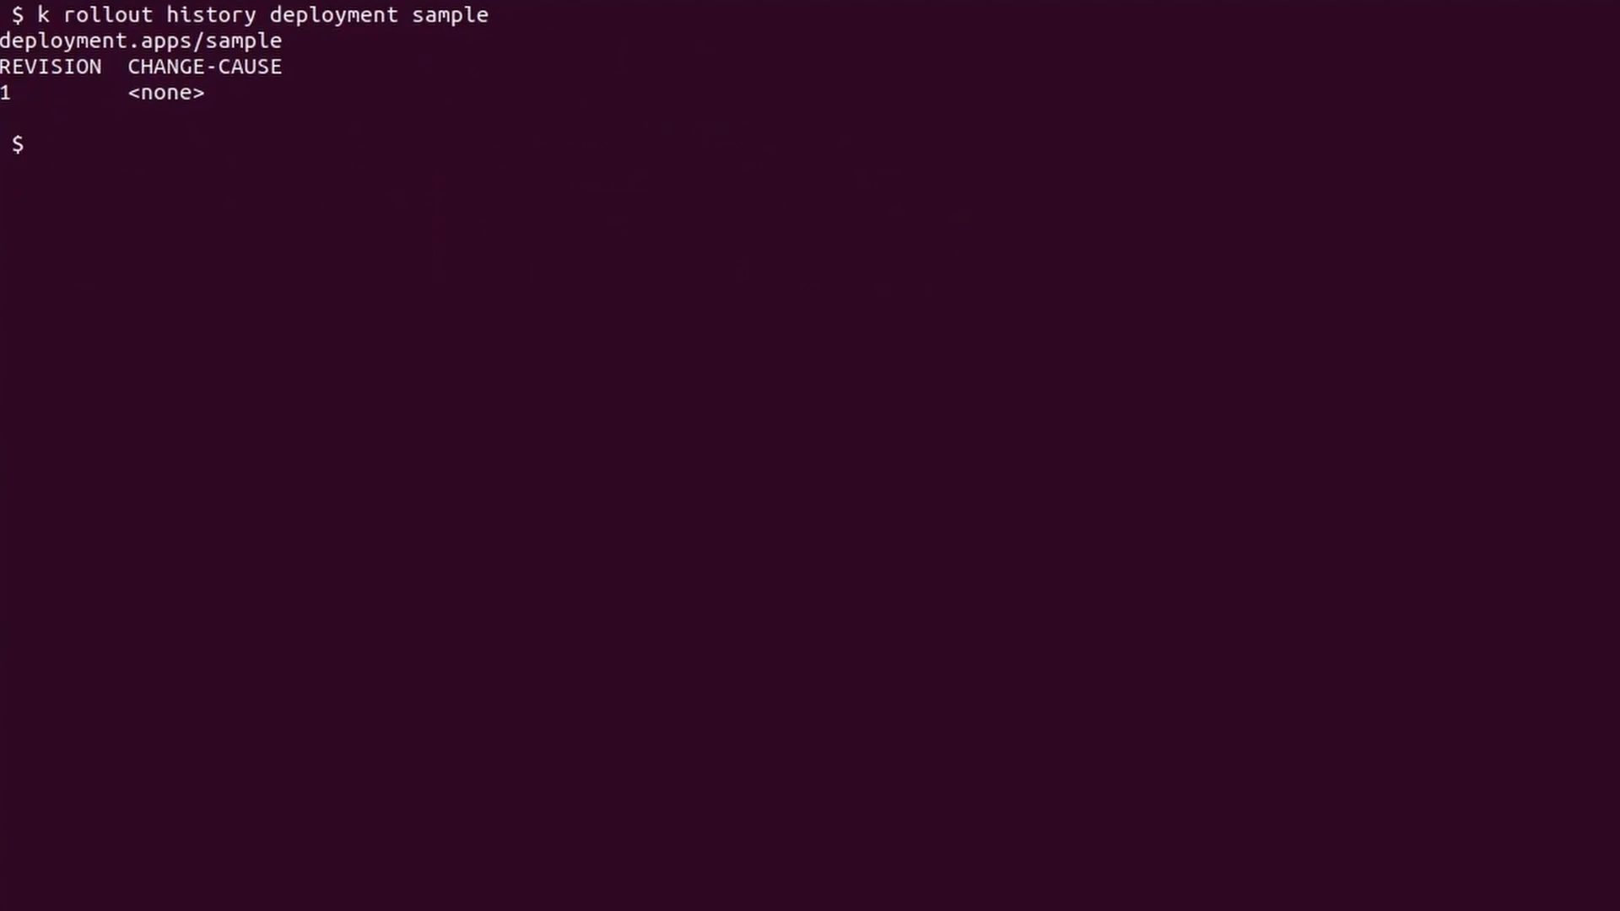
pyautogui.press('ctrl+r')
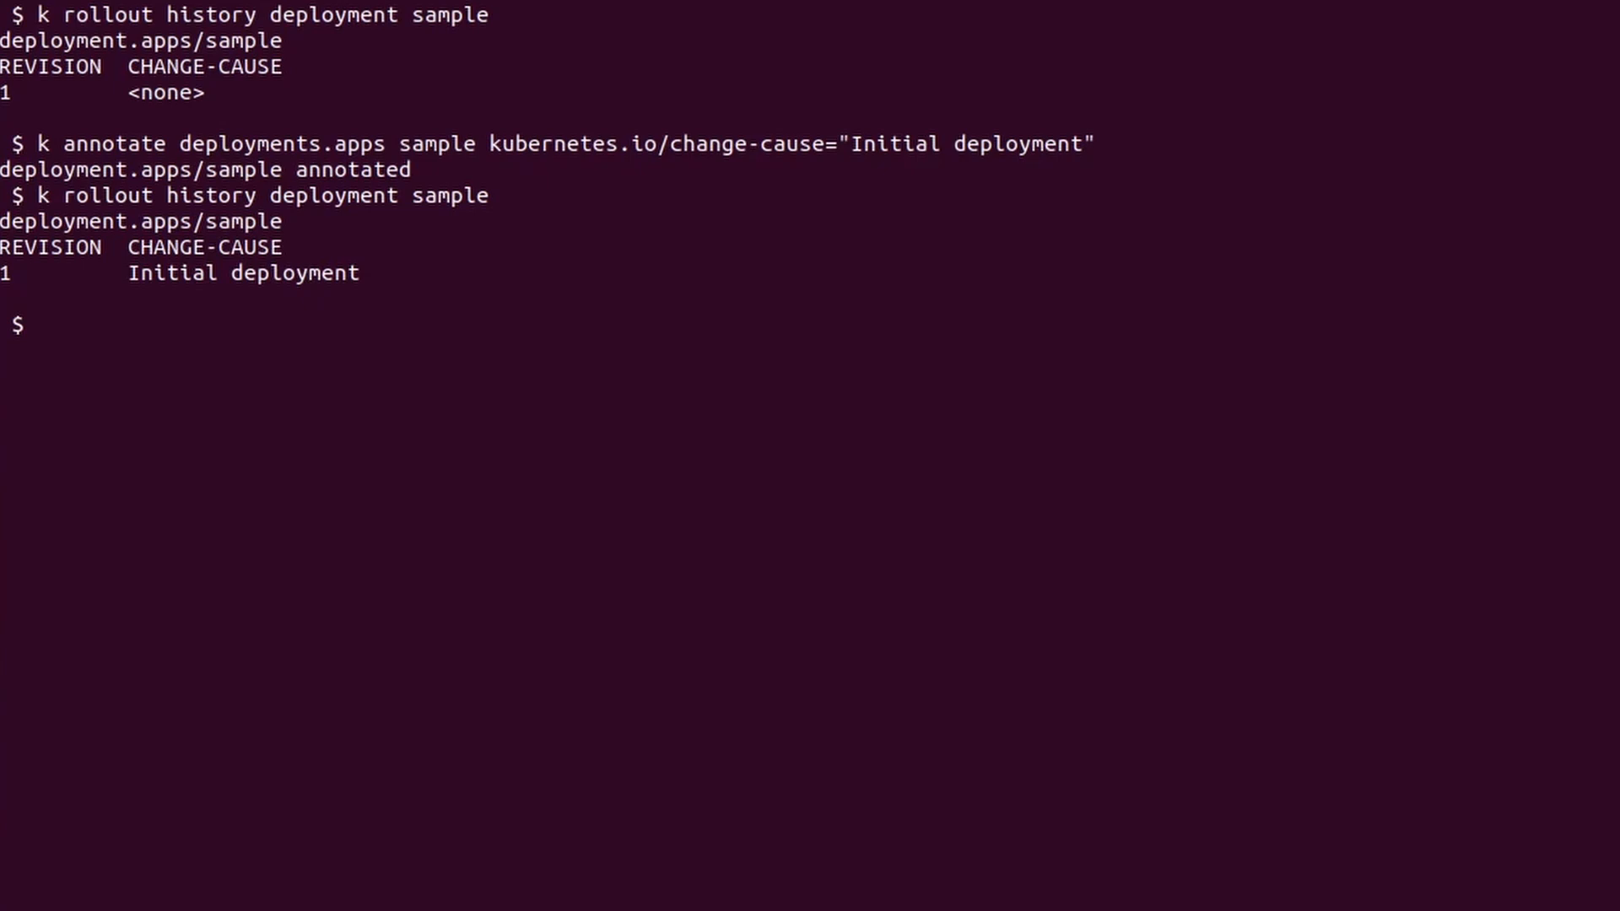
# Scale deployment 'sample' to 10 replicas with k scale --replicas 10
pyautogui.write('k scale')
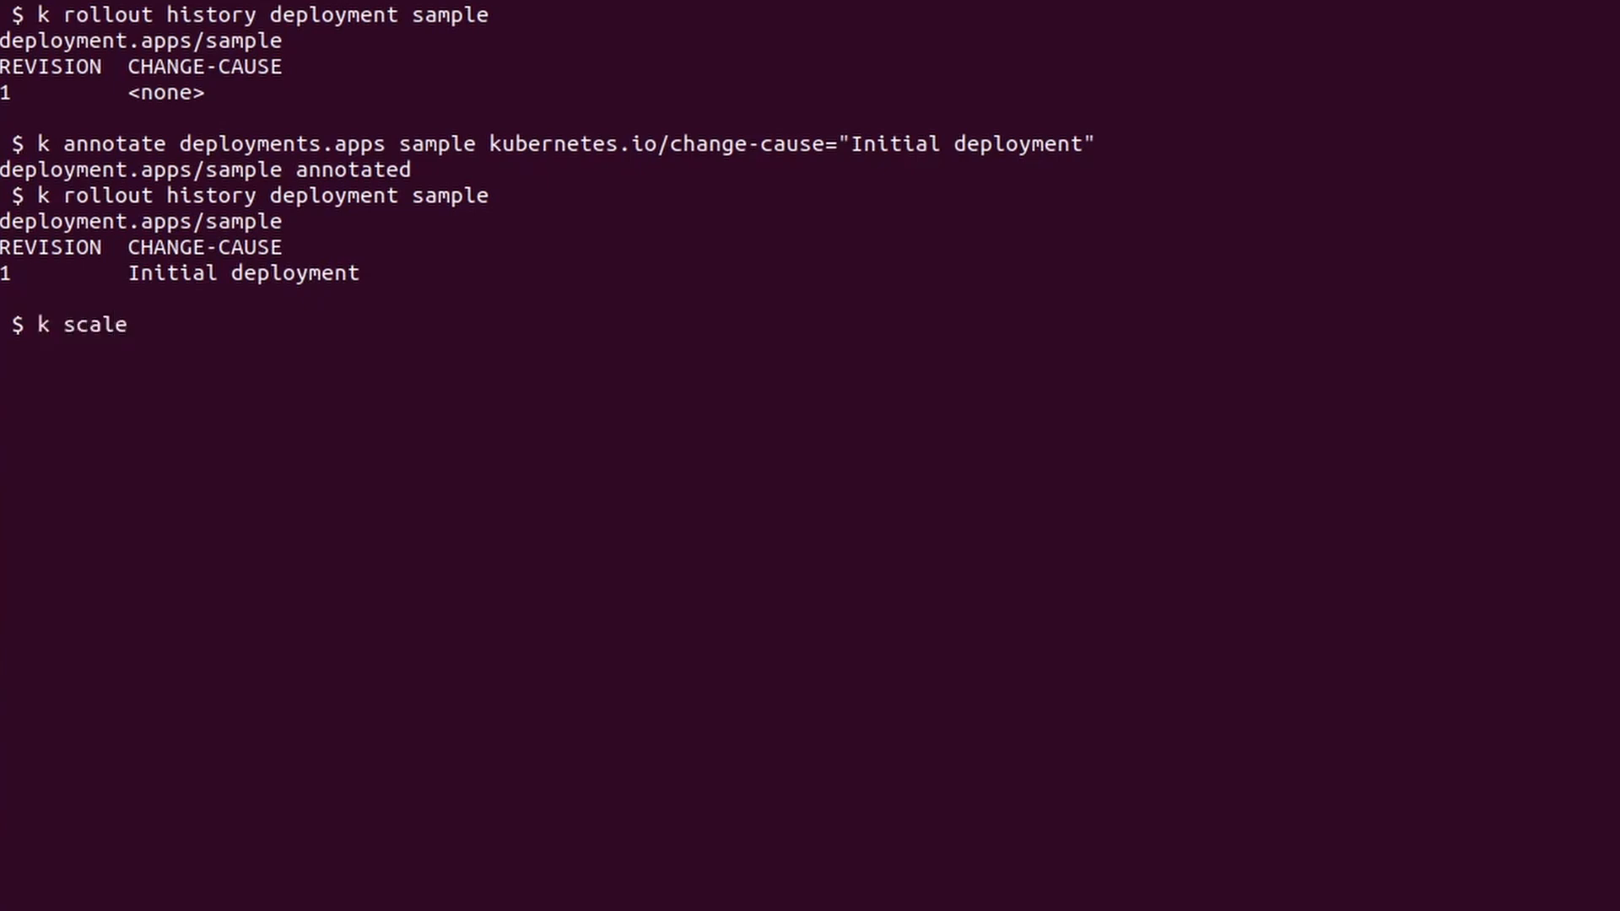
pyautogui.write('deployment sample')
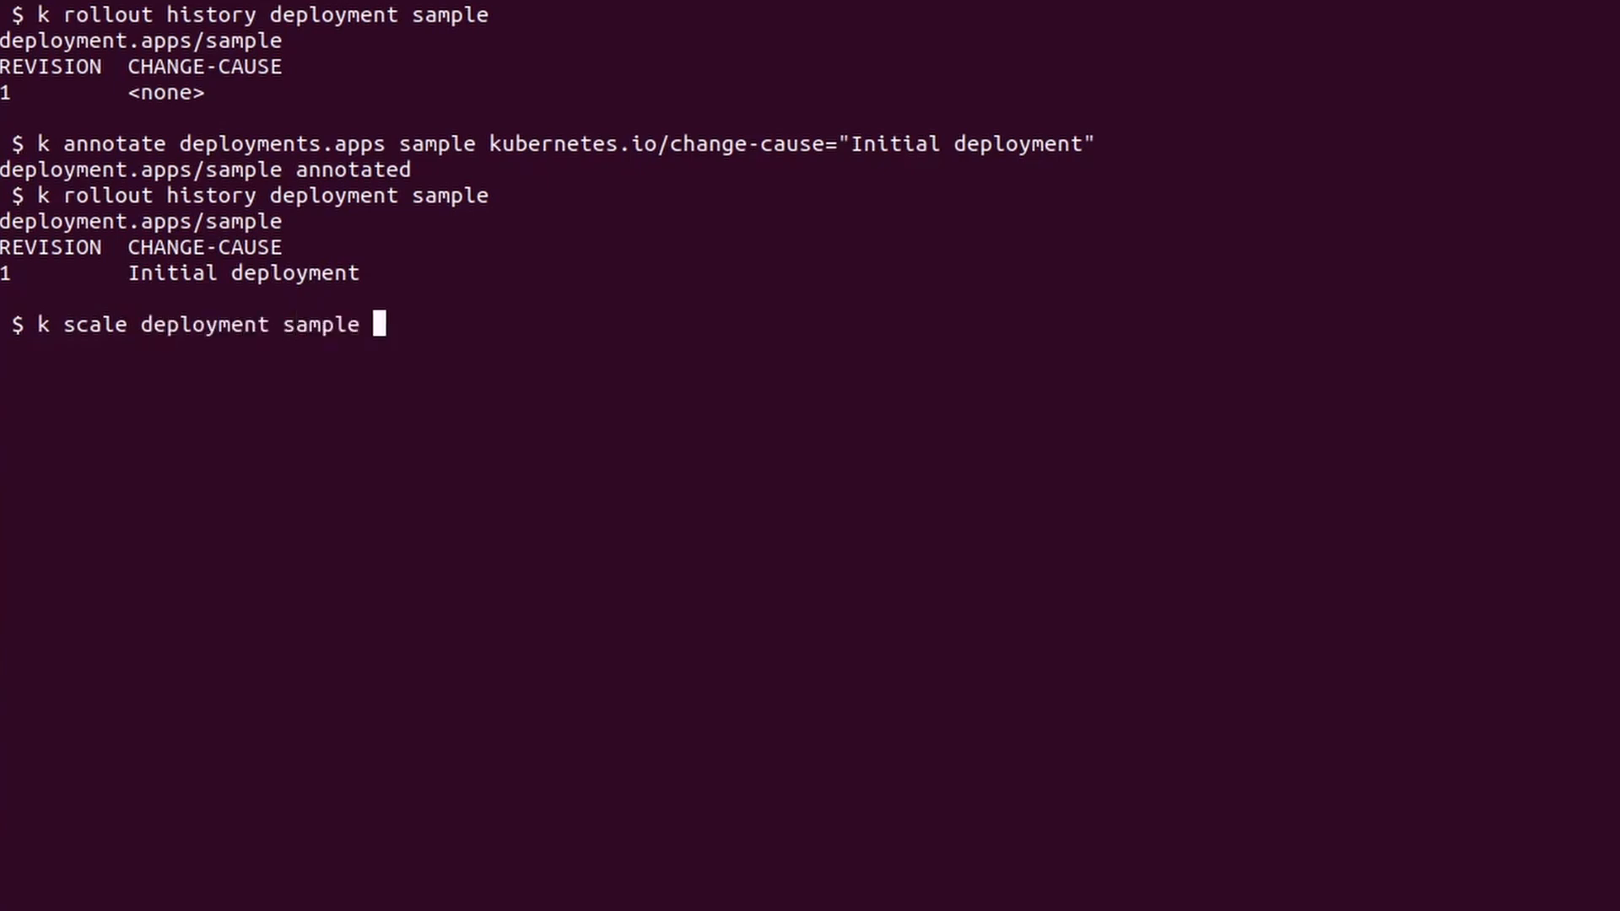
pyautogui.write('--replicas')
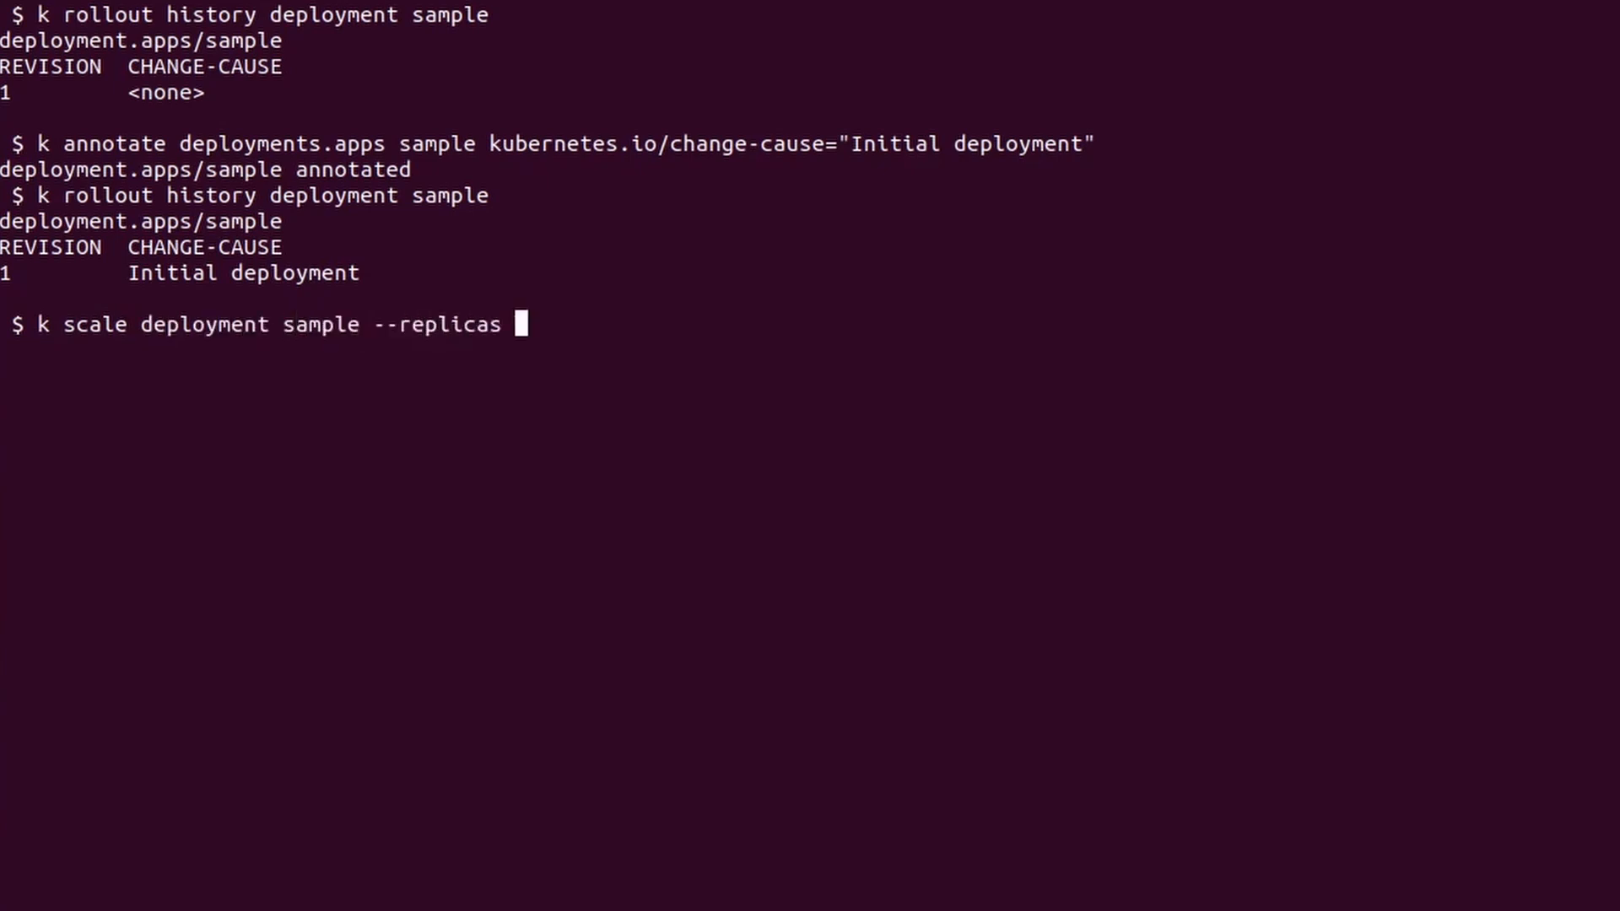
pyautogui.write('10')
pyautogui.write('k scale deployment sample --replicas 3')
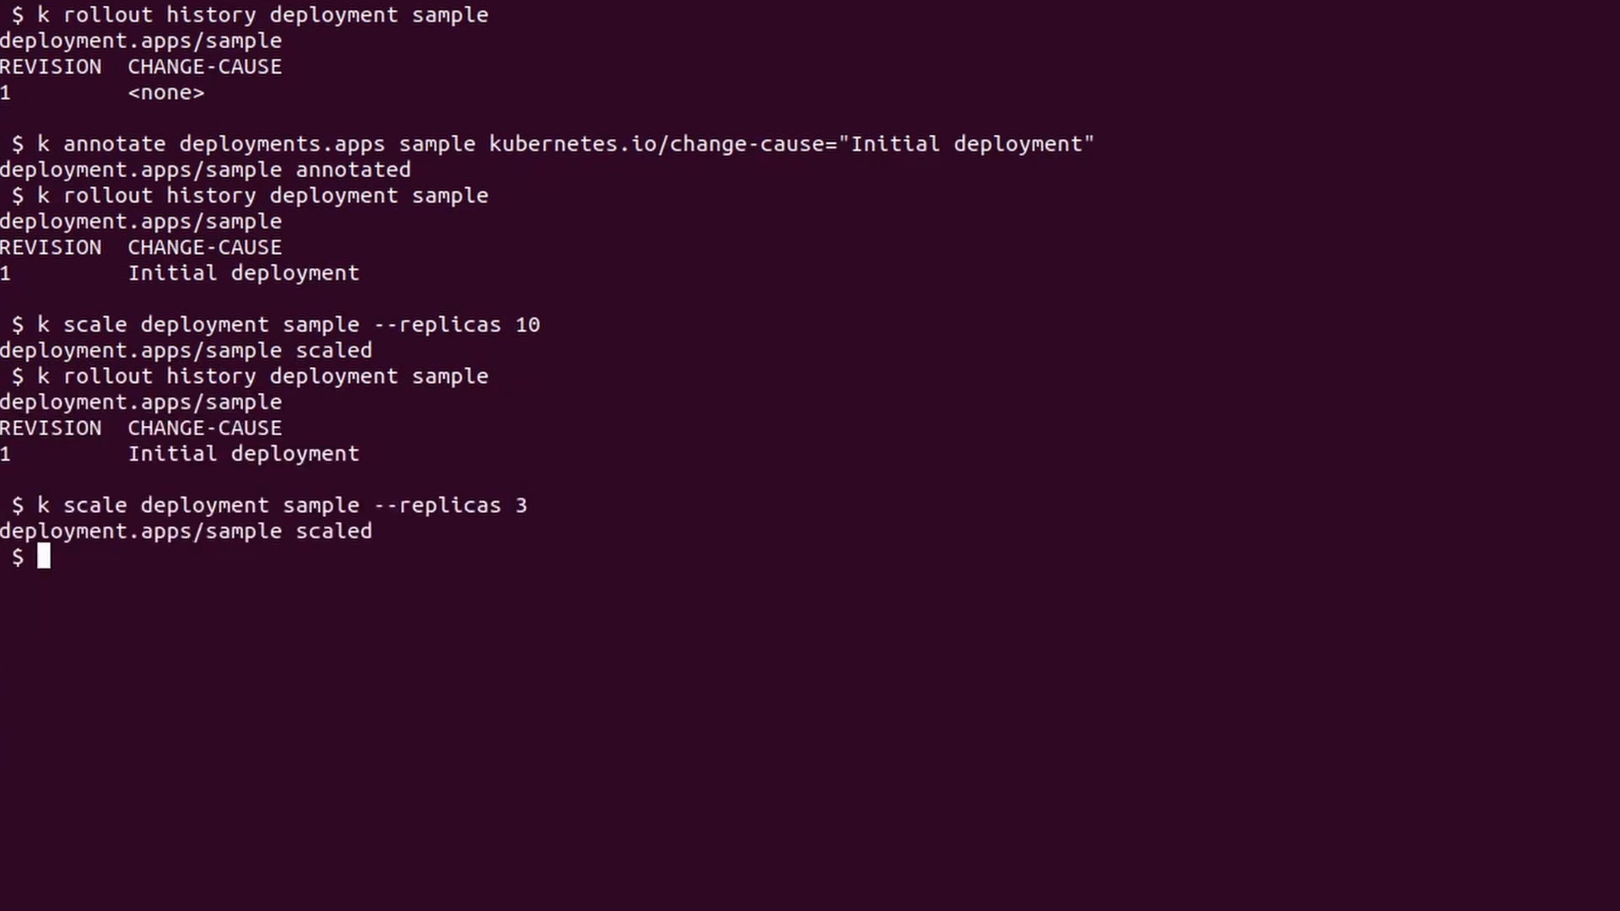
# Edit deployment 'sample': change-cause 'Updating image to alpine-slim' and image tag :alpine-slim
pyautogui.write('k edit')
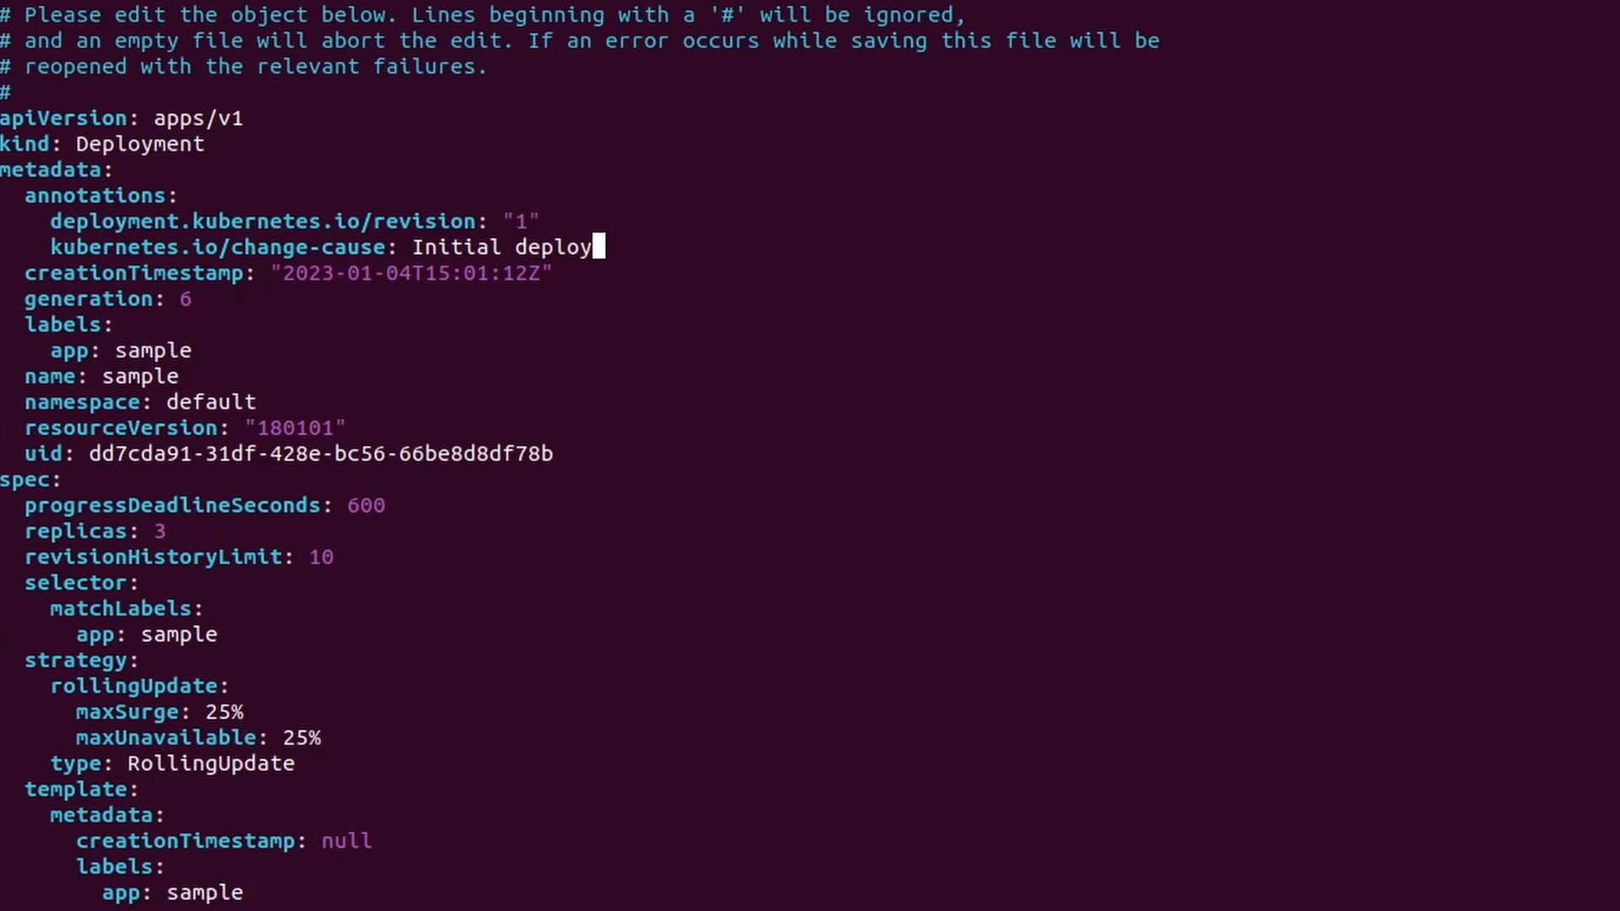
pyautogui.write('Updating i')
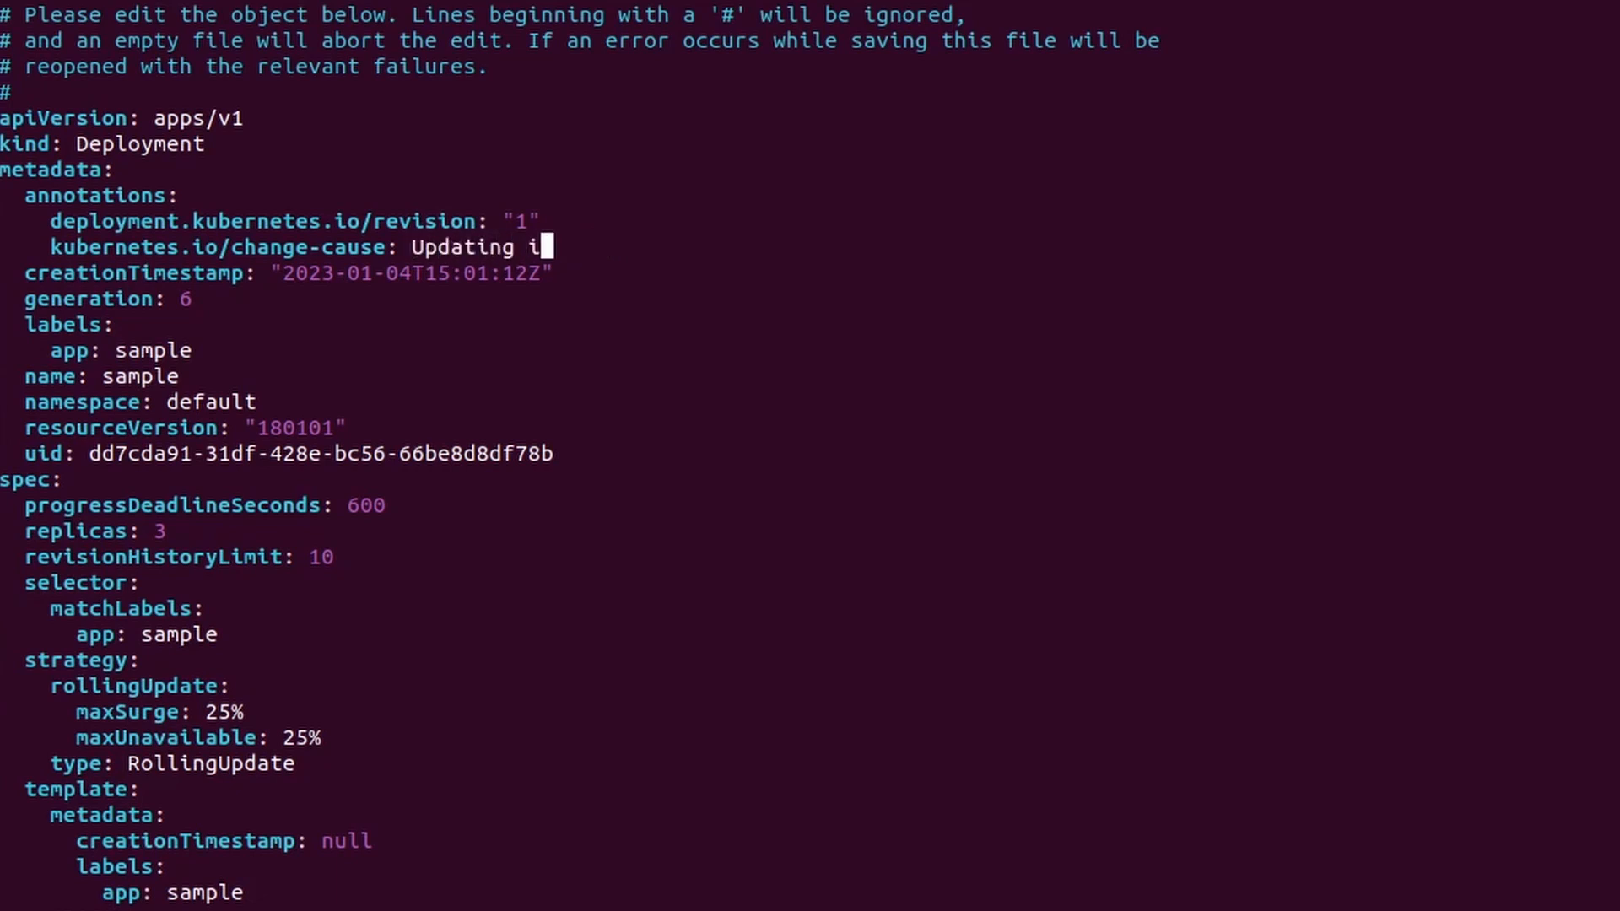
pyautogui.write('mage to alpine-slim')
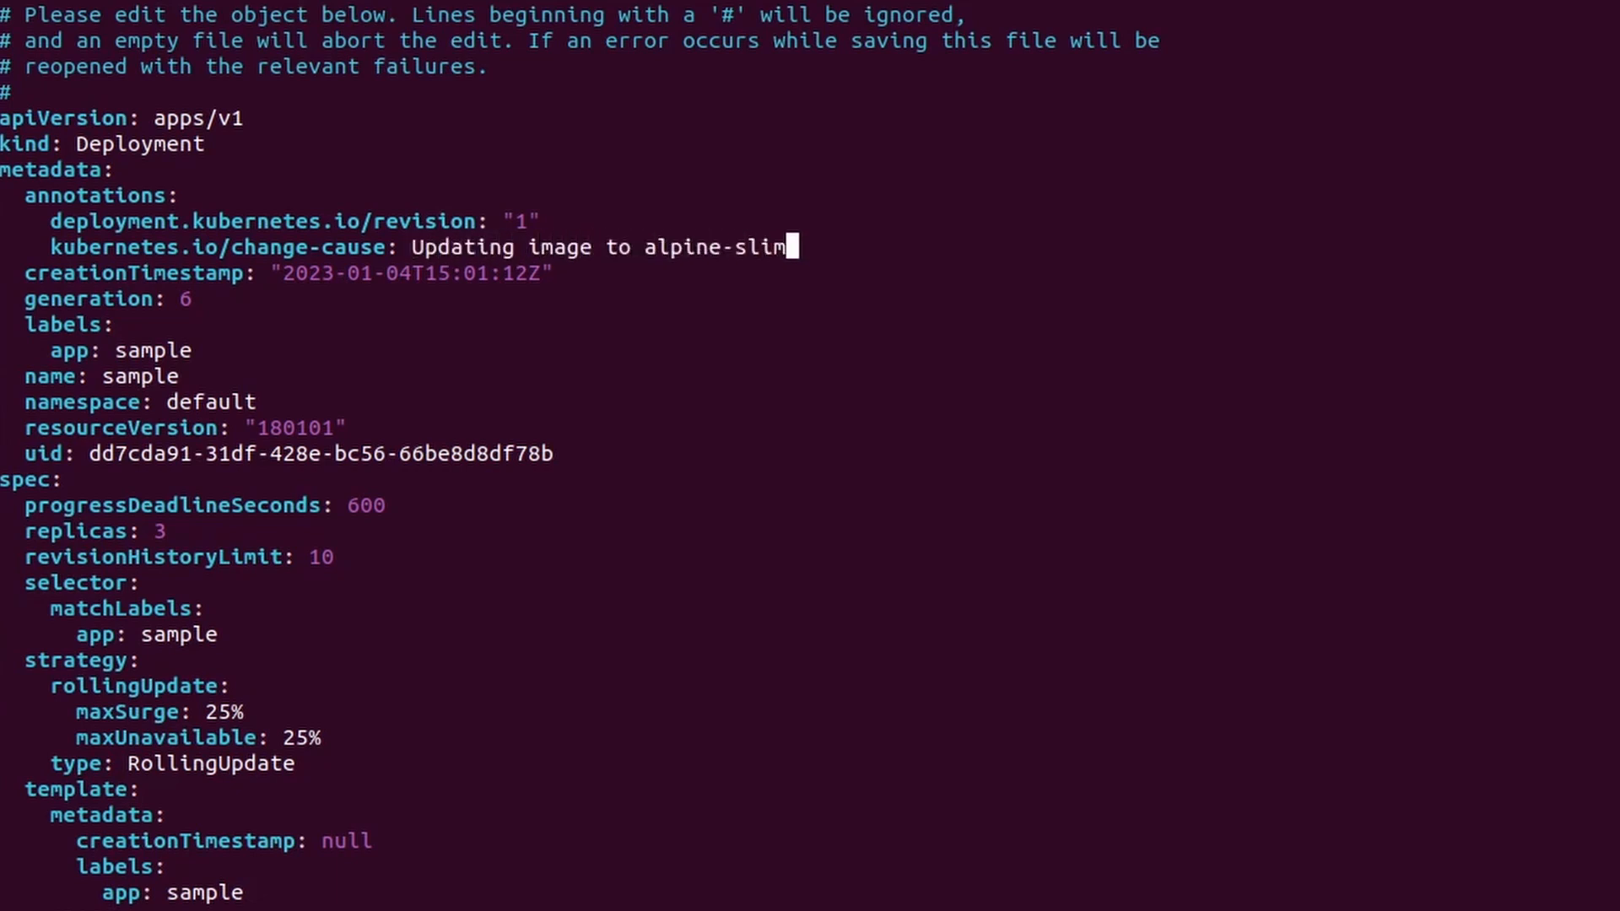
pyautogui.scroll(-3)
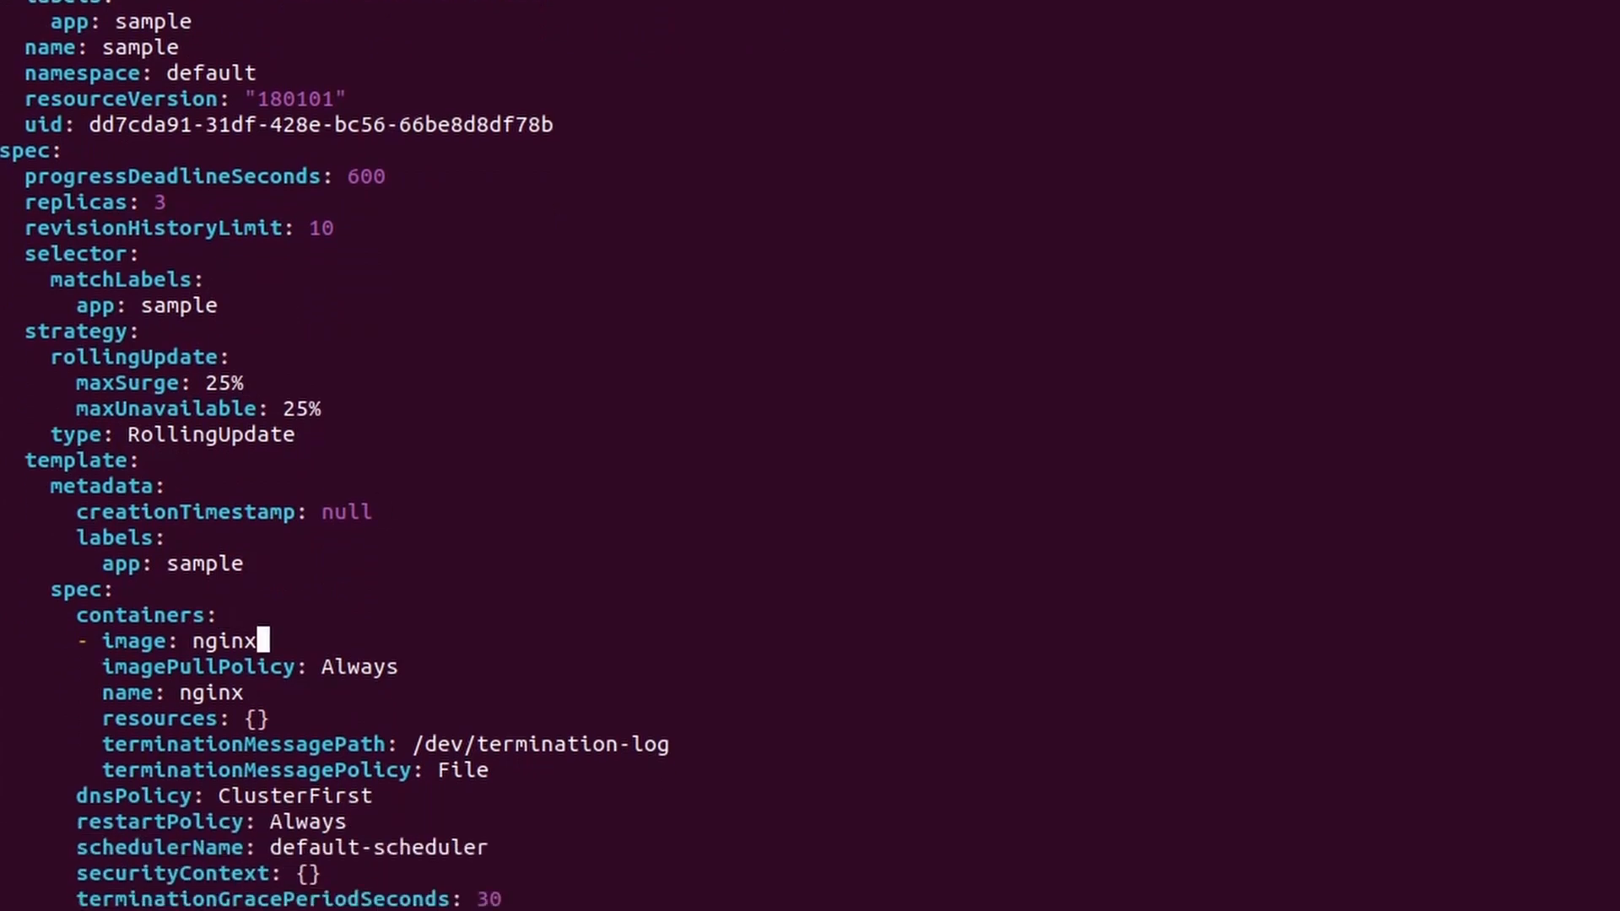
pyautogui.write(':alpine-sli')
pyautogui.write('k get replicas')
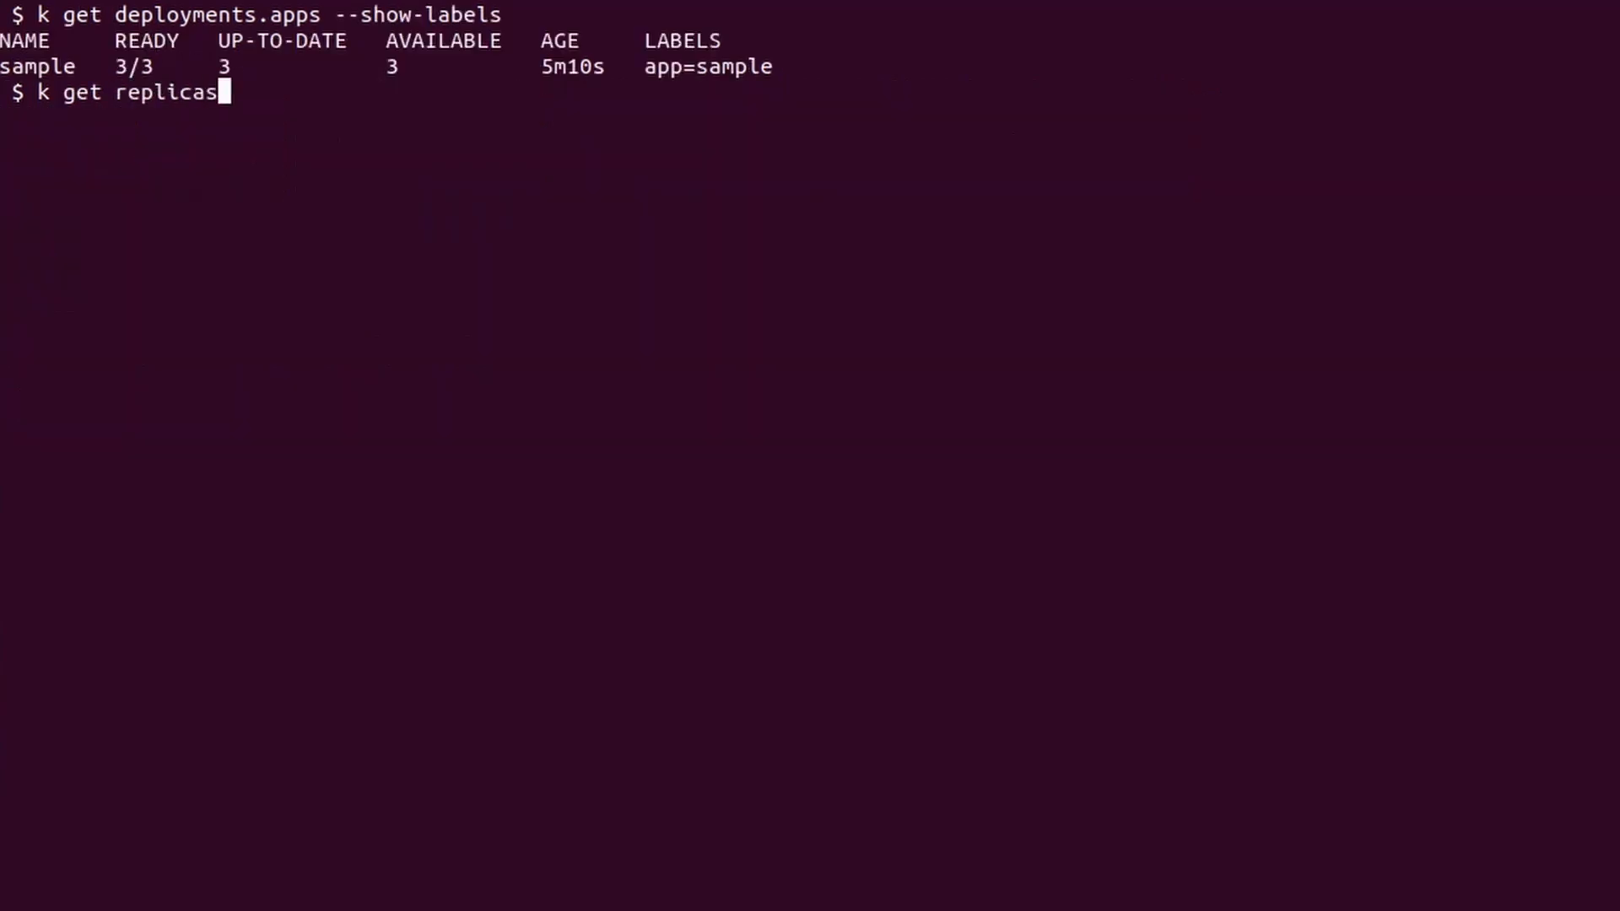
# List replicasets.apps with --show-labels, then start listing pods with labels
pyautogui.write('ets.apps --show-labels')
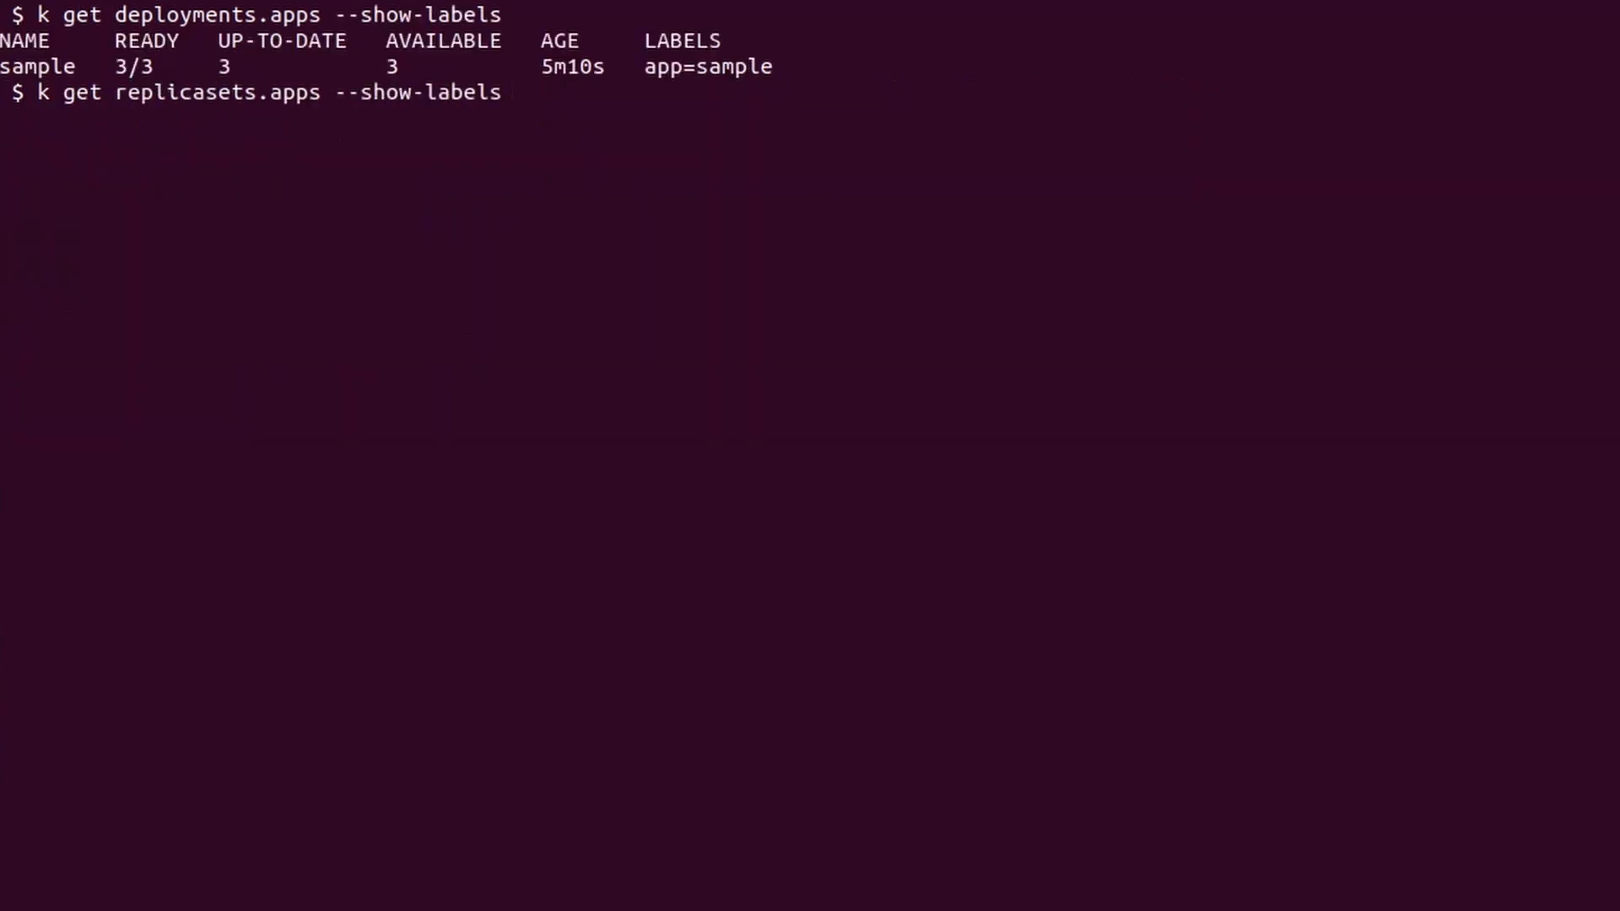
pyautogui.press('Return')
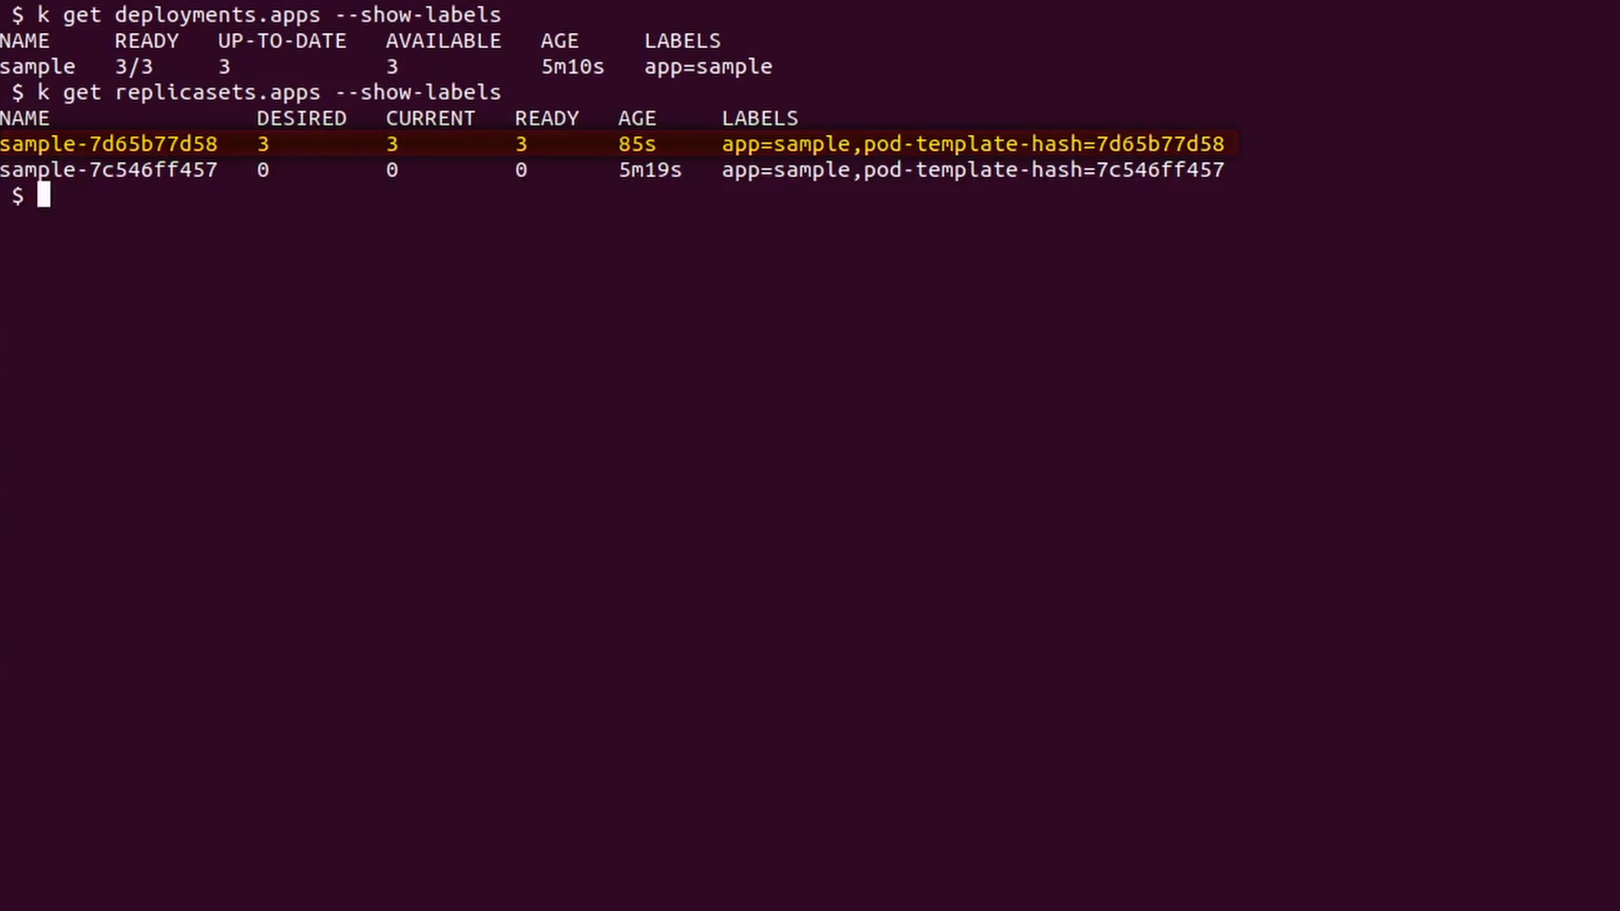
pyautogui.write('k get pods --show-l')
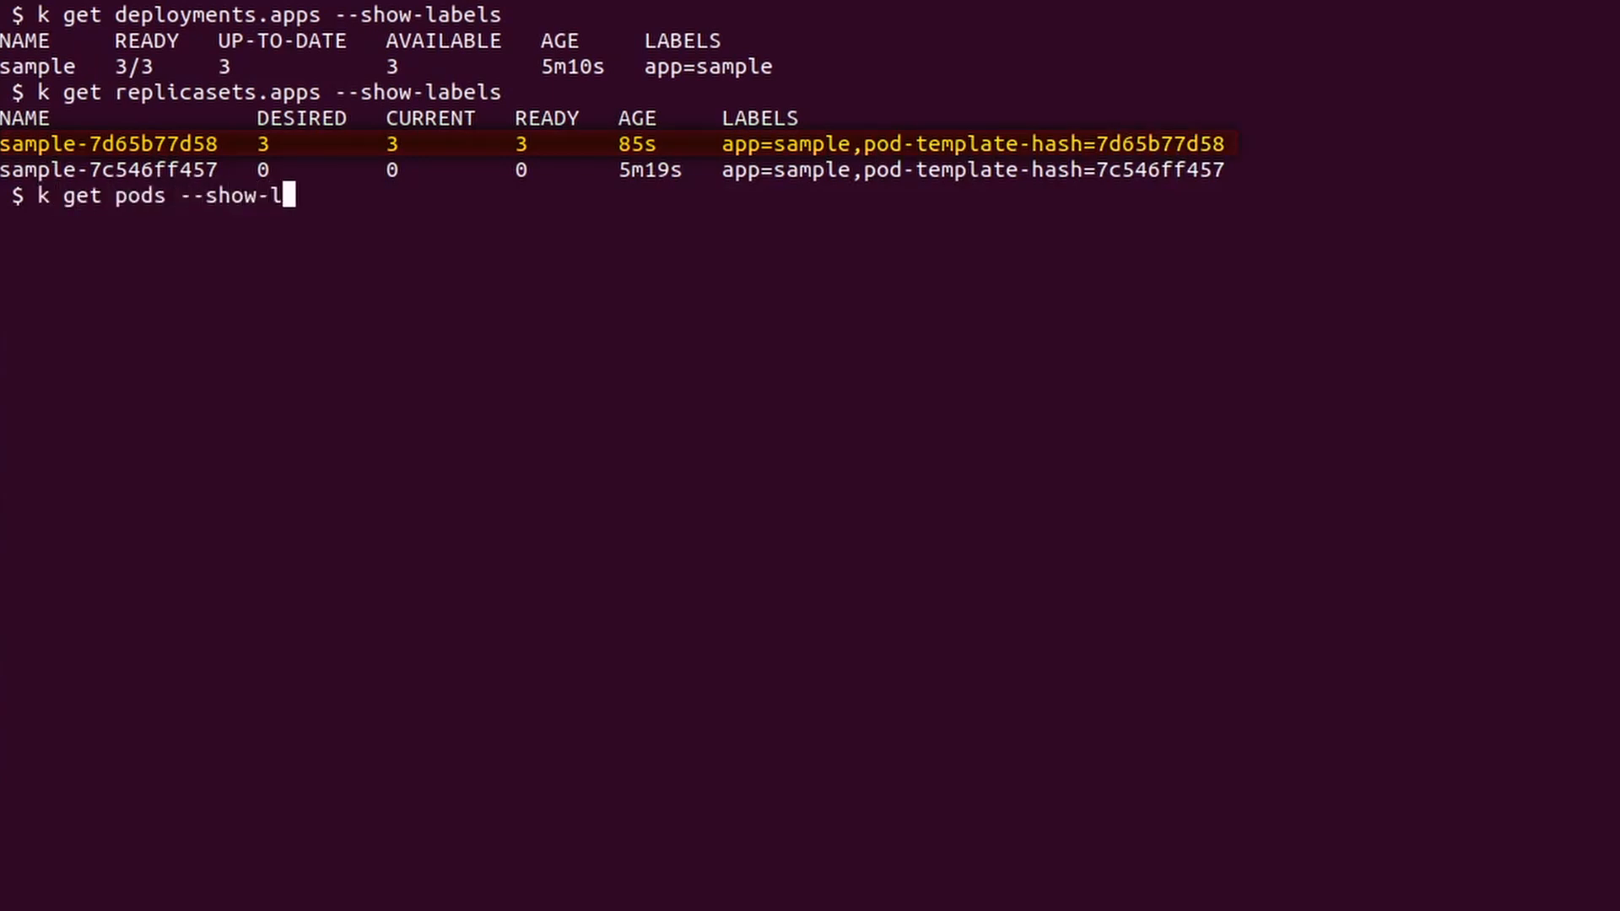